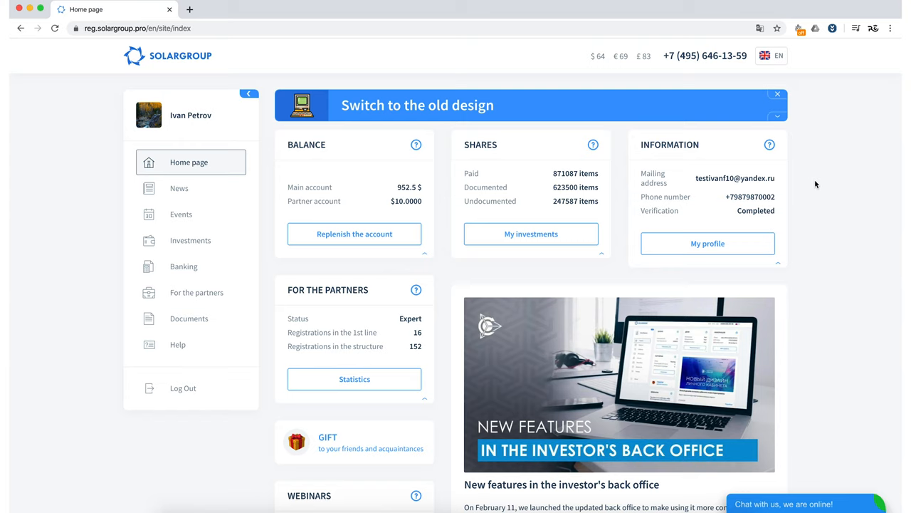
{"action": "mouse_move", "coordinate": [183, 387]}
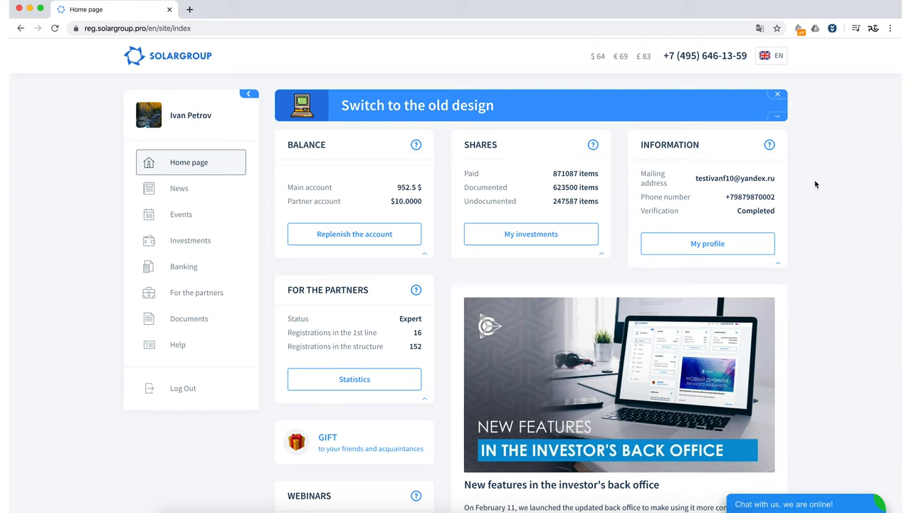
{"action": "mouse_move", "coordinate": [779, 291]}
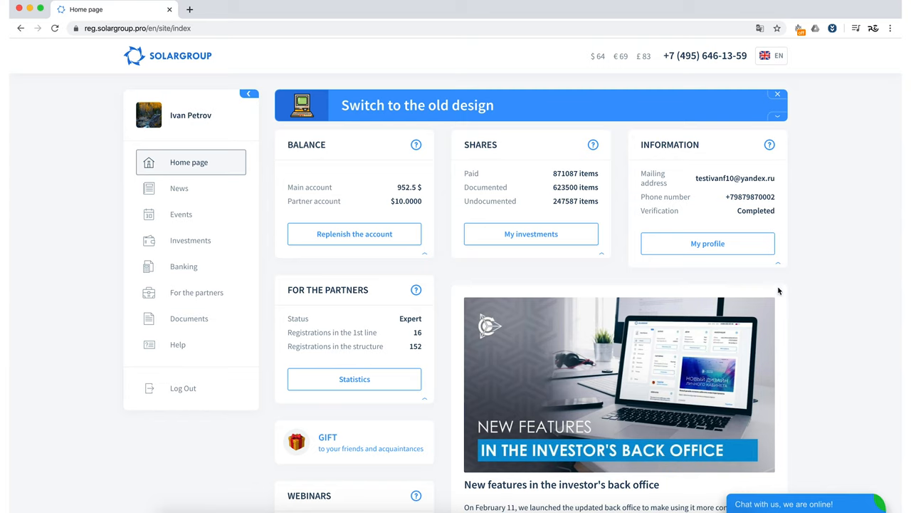
Toggle the side navigation and scroll down through the back-office overview
{"action": "left_click", "coordinate": [249, 94]}
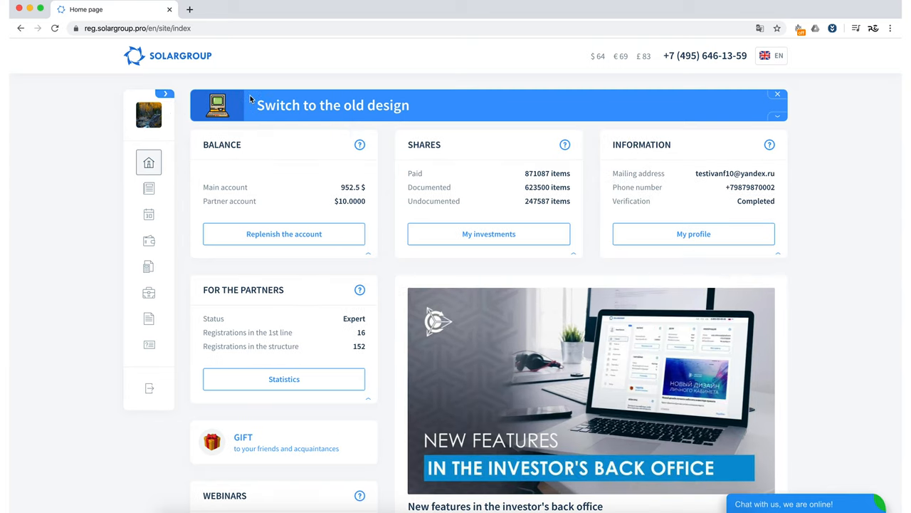
{"action": "left_click", "coordinate": [163, 94]}
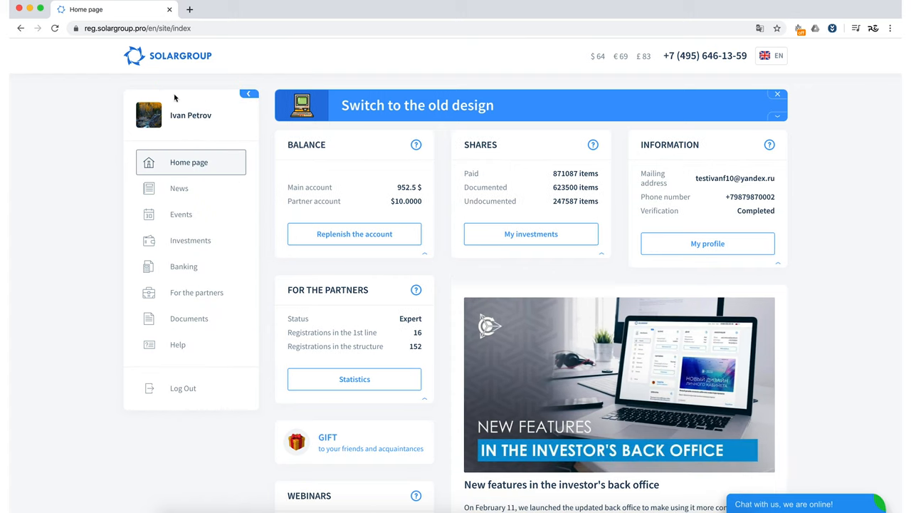
{"action": "mouse_move", "coordinate": [265, 103]}
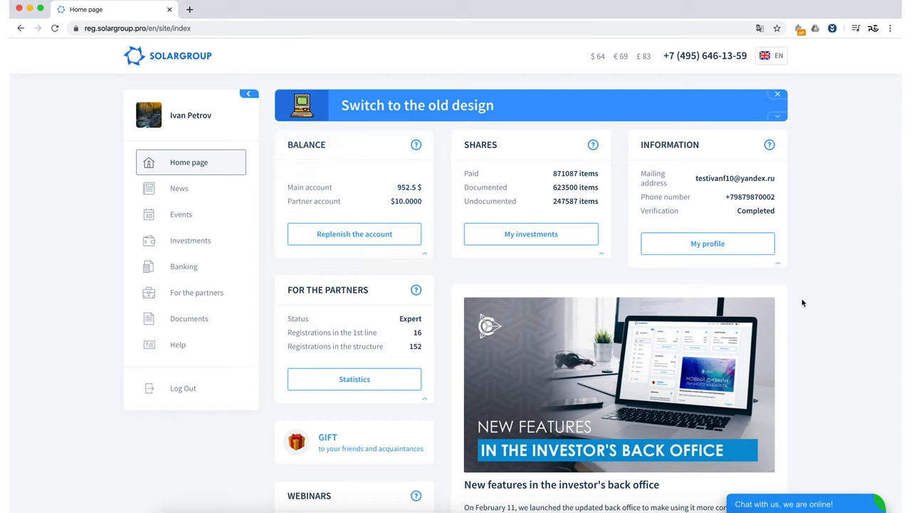
{"action": "mouse_move", "coordinate": [353, 234]}
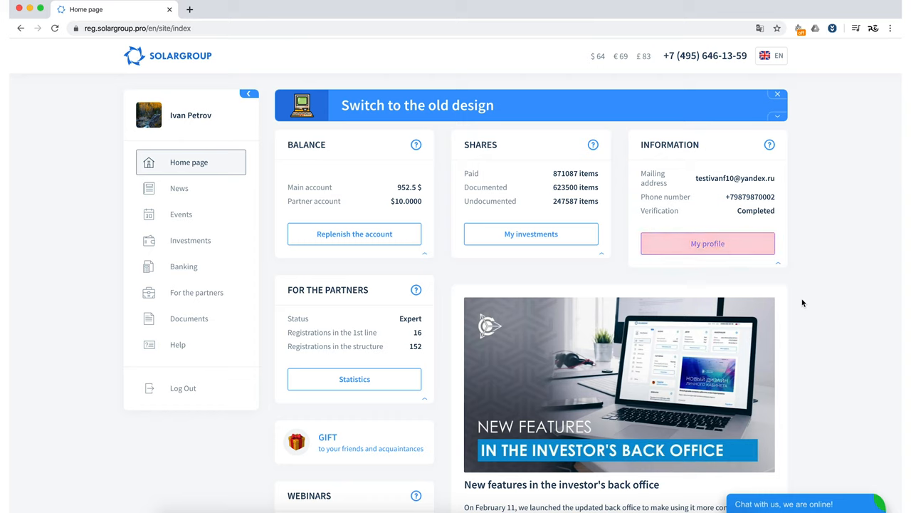
{"action": "mouse_move", "coordinate": [708, 242]}
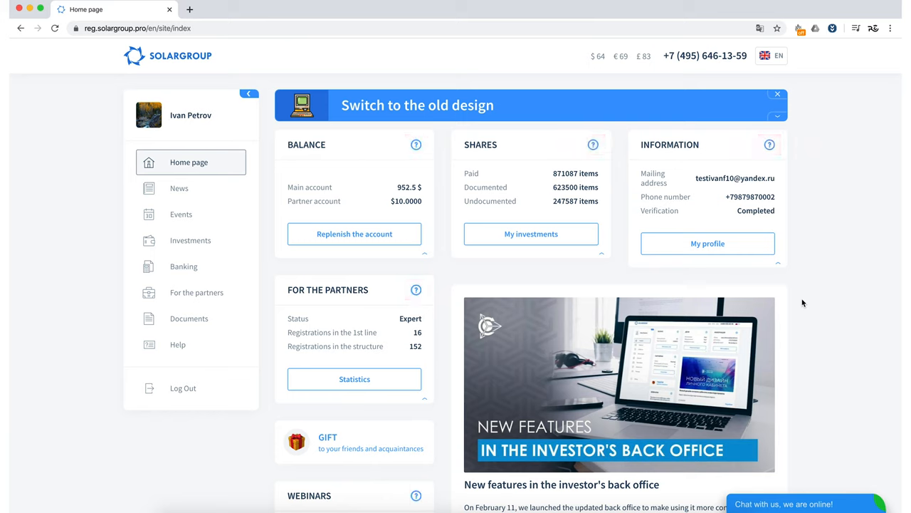
{"action": "mouse_move", "coordinate": [829, 276]}
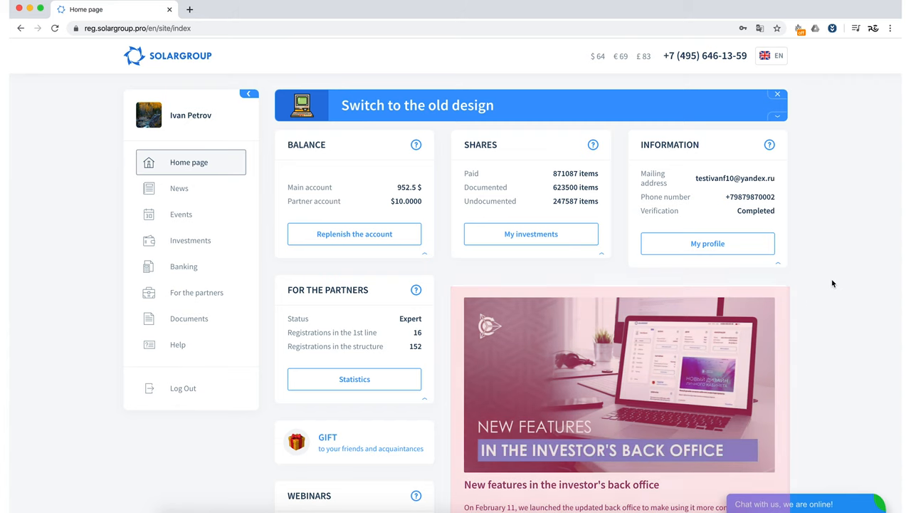
{"action": "scroll", "scroll_direction": "down", "scroll_amount": 3}
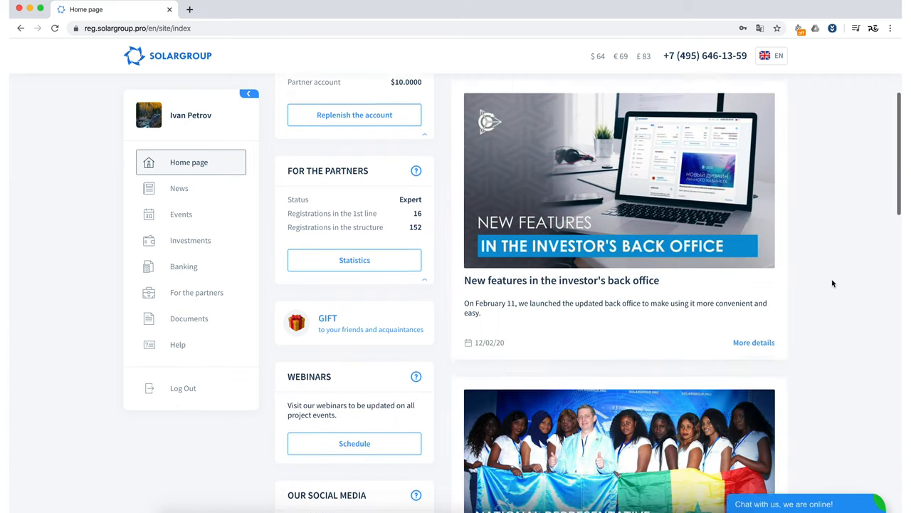
{"action": "scroll", "scroll_direction": "down", "scroll_amount": 3}
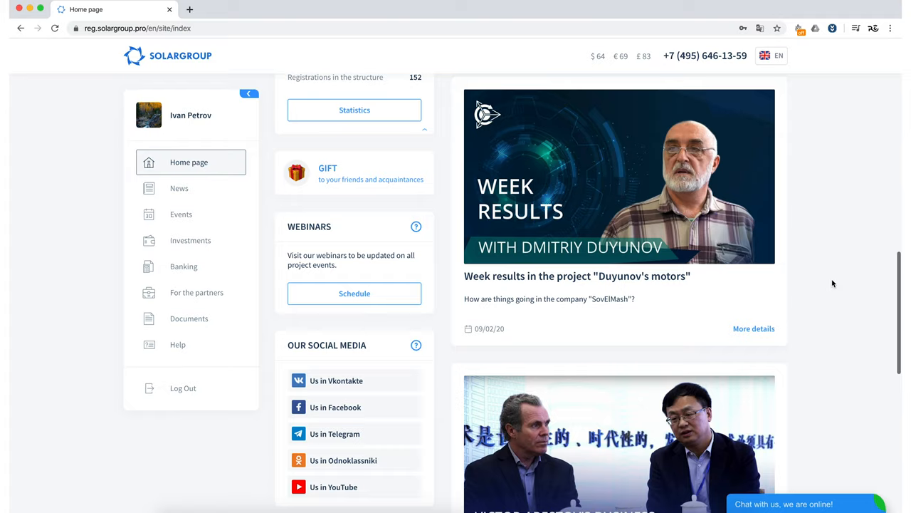
{"action": "scroll", "scroll_direction": "down", "scroll_amount": 3}
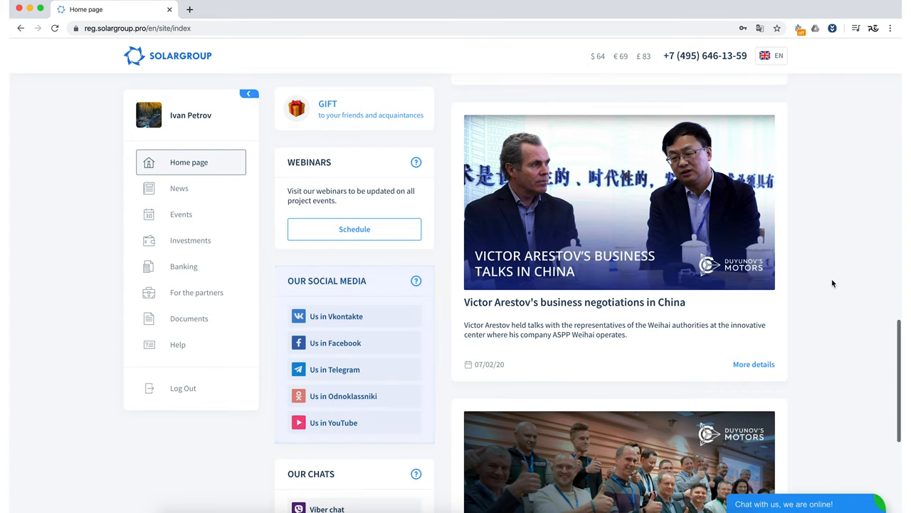
{"action": "scroll", "scroll_direction": "down", "scroll_amount": 3}
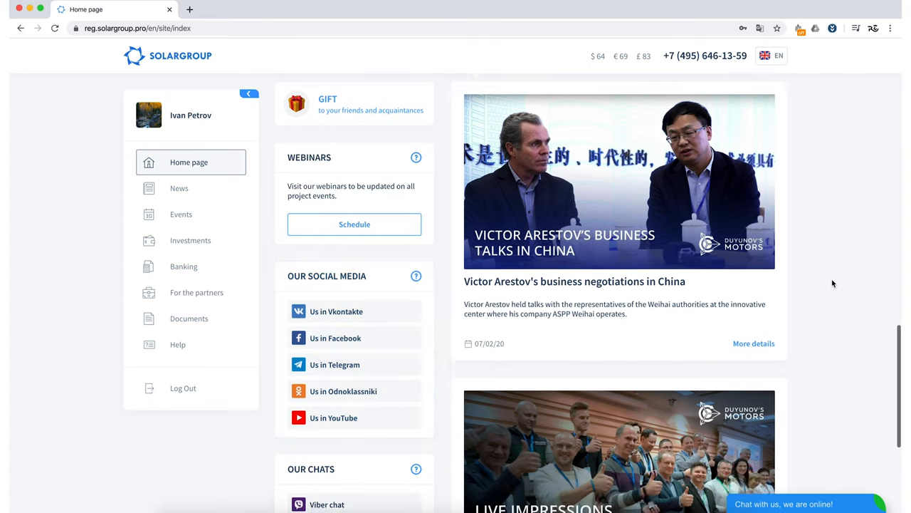
{"action": "scroll", "scroll_direction": "down", "scroll_amount": 3}
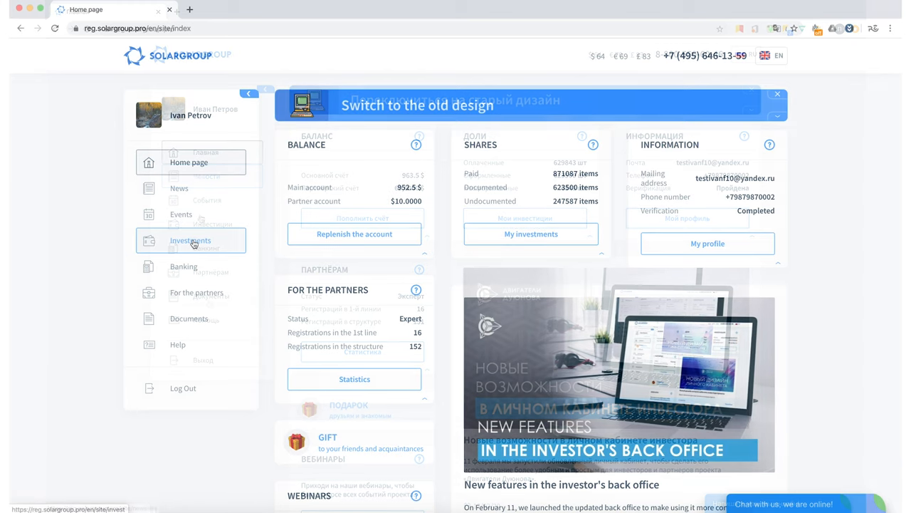
From Investments > My Instalments, accept the rules on the 100 $ package and choose Double payment
{"action": "left_click", "coordinate": [191, 239]}
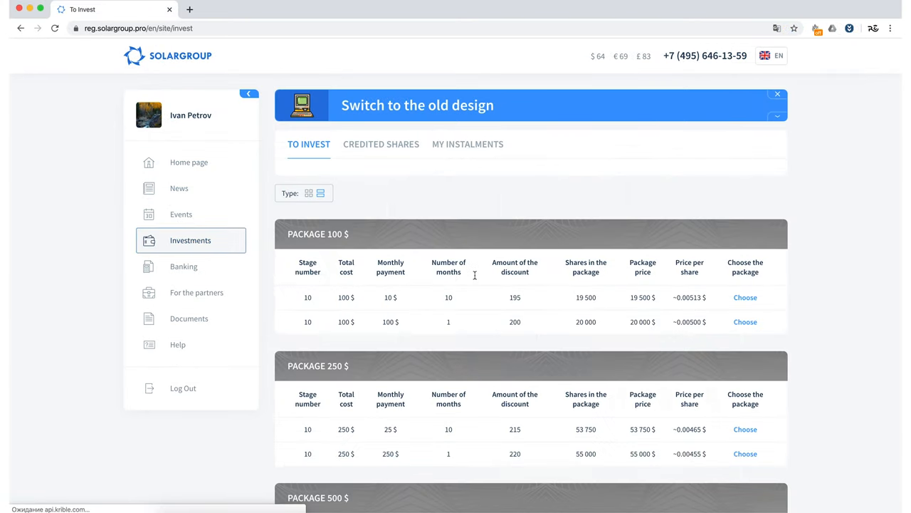
{"action": "left_click", "coordinate": [746, 298]}
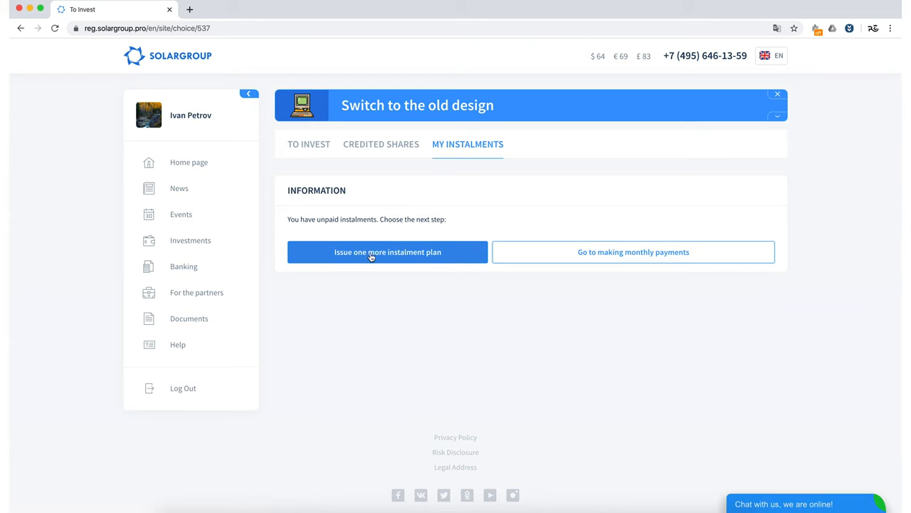
{"action": "left_click", "coordinate": [387, 251]}
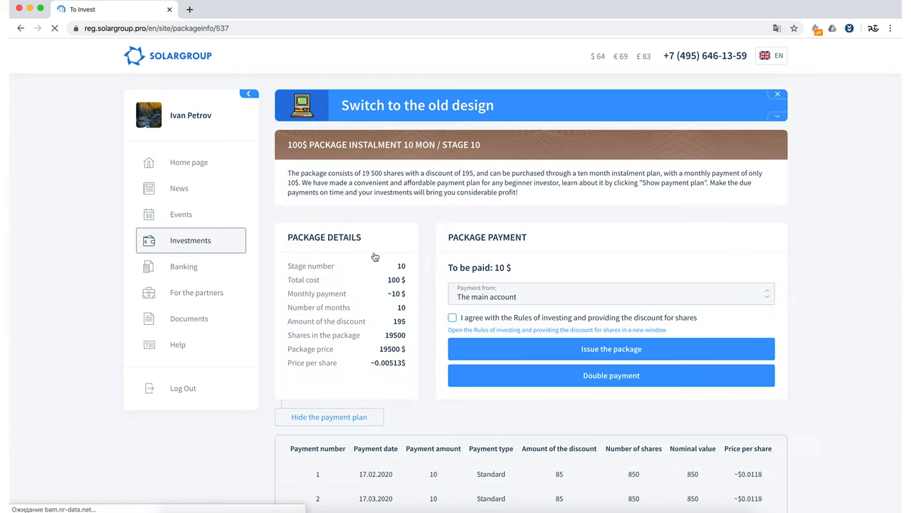
{"action": "left_click", "coordinate": [453, 317]}
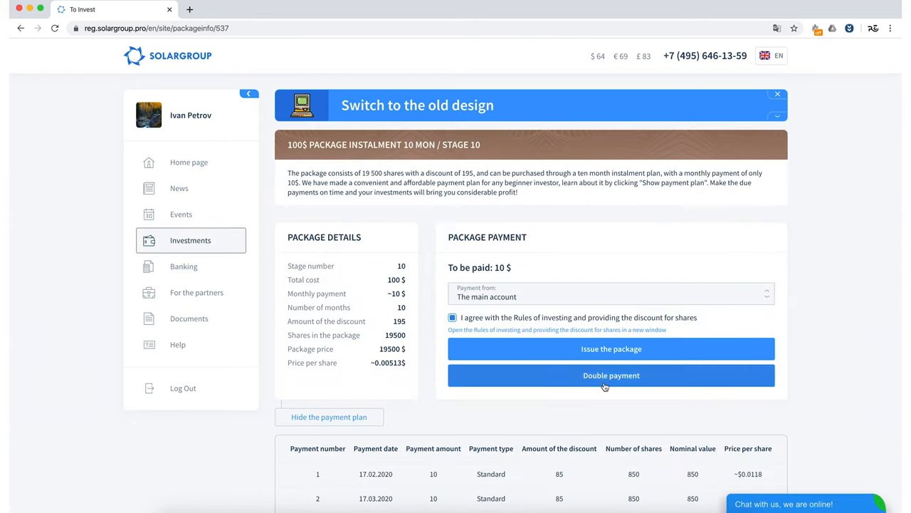
{"action": "left_click", "coordinate": [611, 376]}
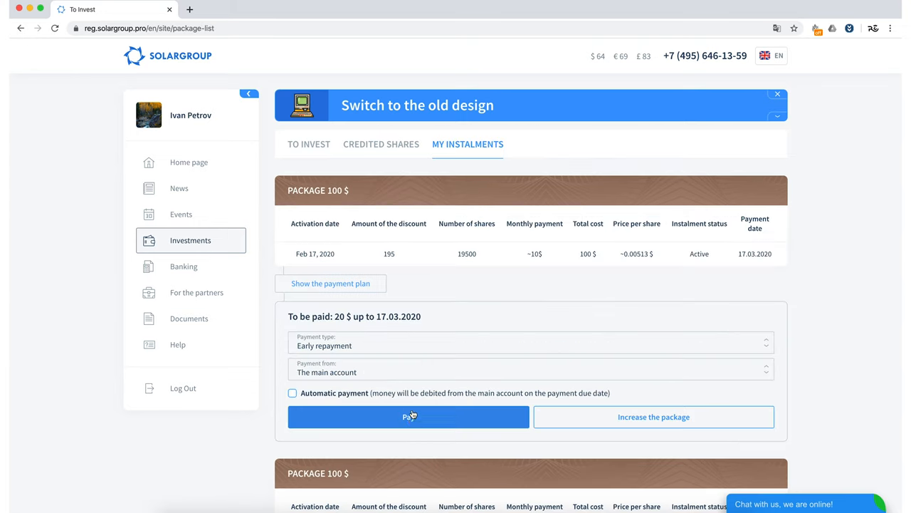
Pay the 20 $ early repayment, leaving 10 $ due by 17.04.2020
{"action": "left_click", "coordinate": [529, 346]}
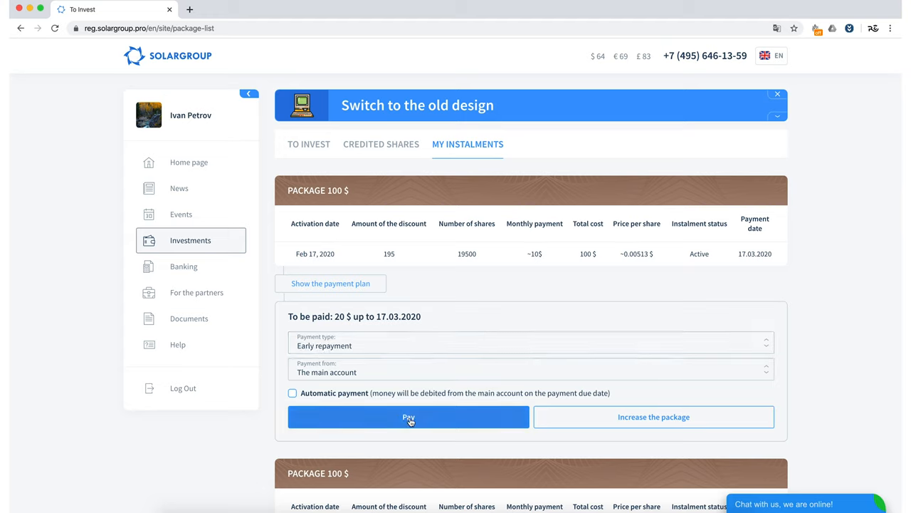
{"action": "left_click", "coordinate": [408, 416]}
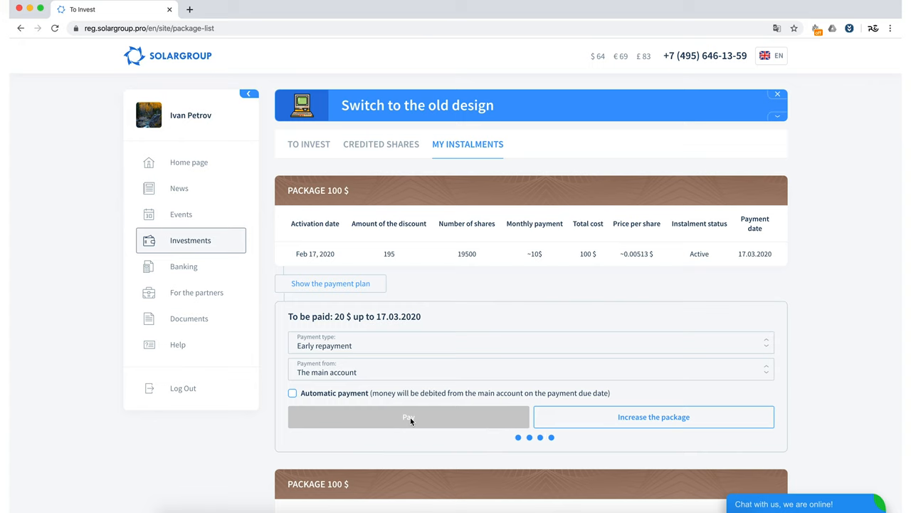
{"action": "left_click", "coordinate": [408, 416]}
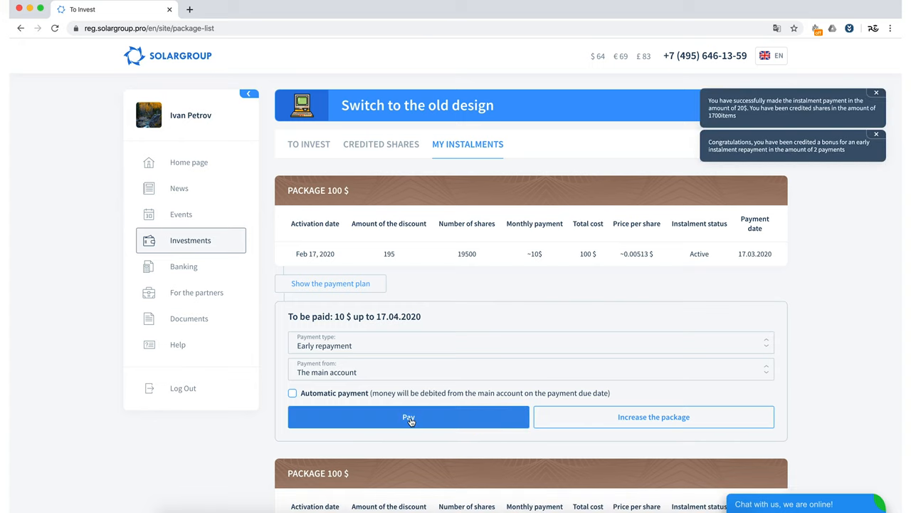